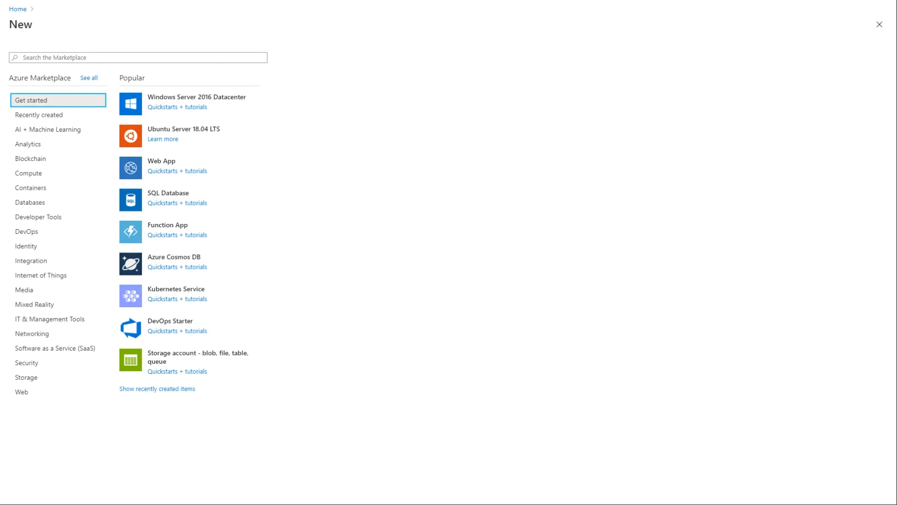
Search the Marketplace for 'Power BI Embedded' and bring up that offering
text(Power BI Embedded)
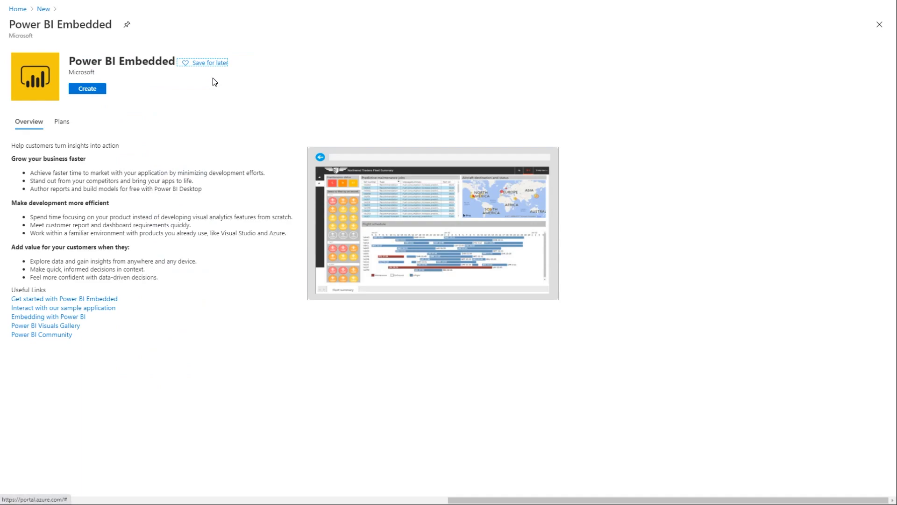
mouse_move(262, 173)
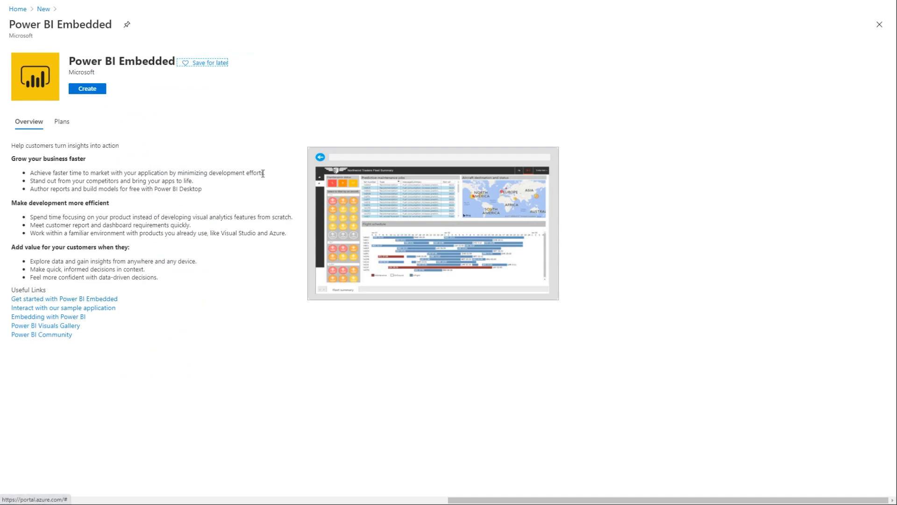
mouse_move(138, 167)
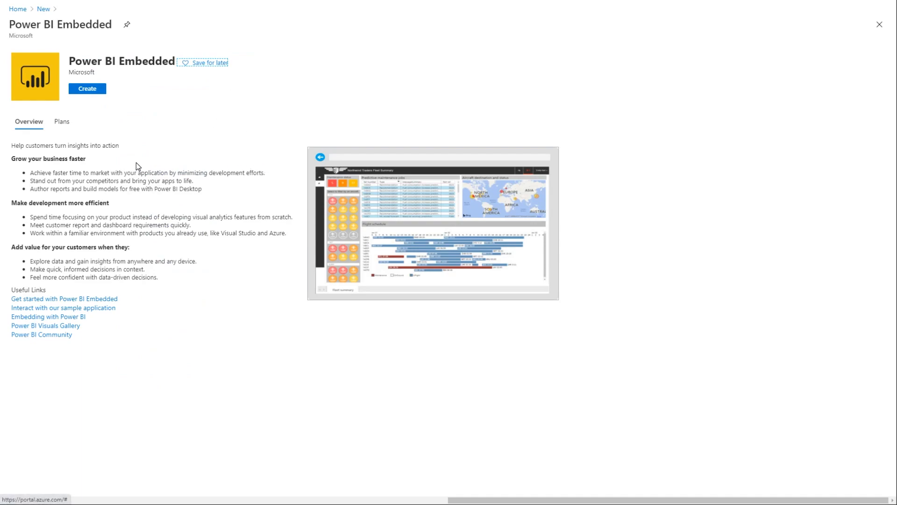
mouse_move(30, 202)
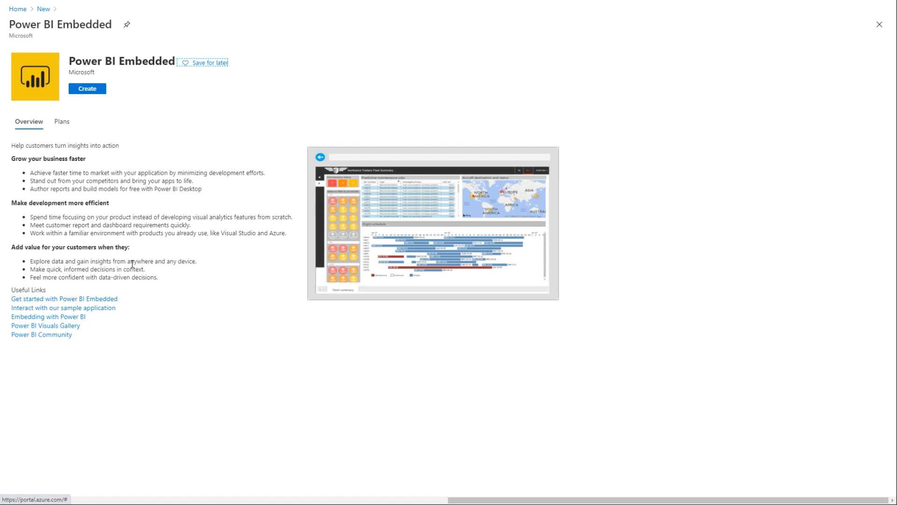
mouse_move(126, 137)
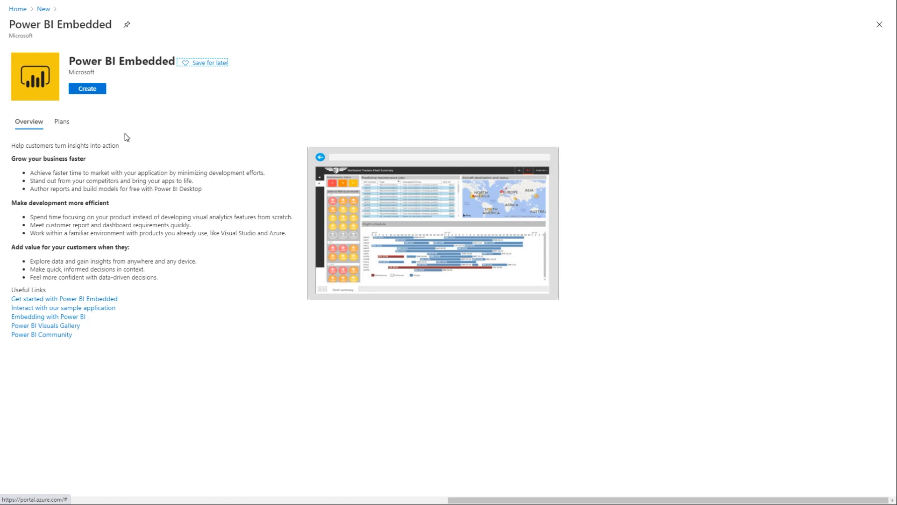
mouse_move(87, 89)
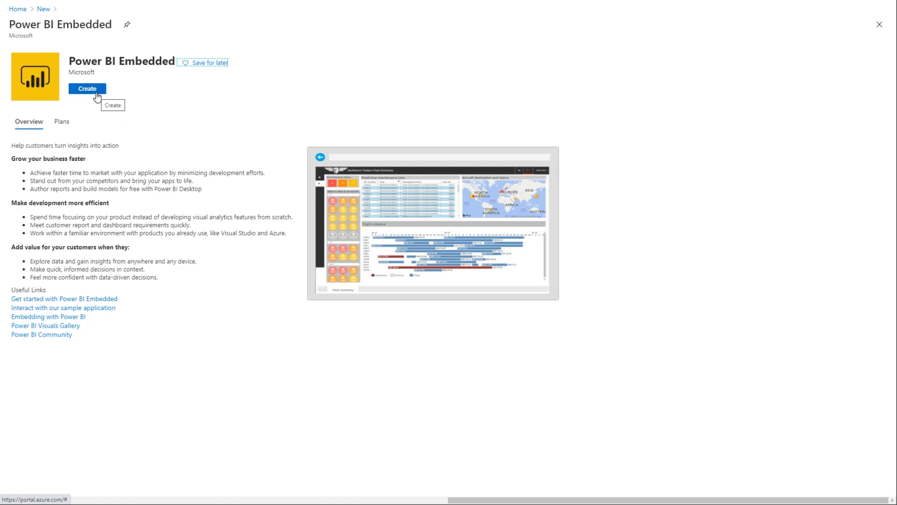
mouse_move(92, 98)
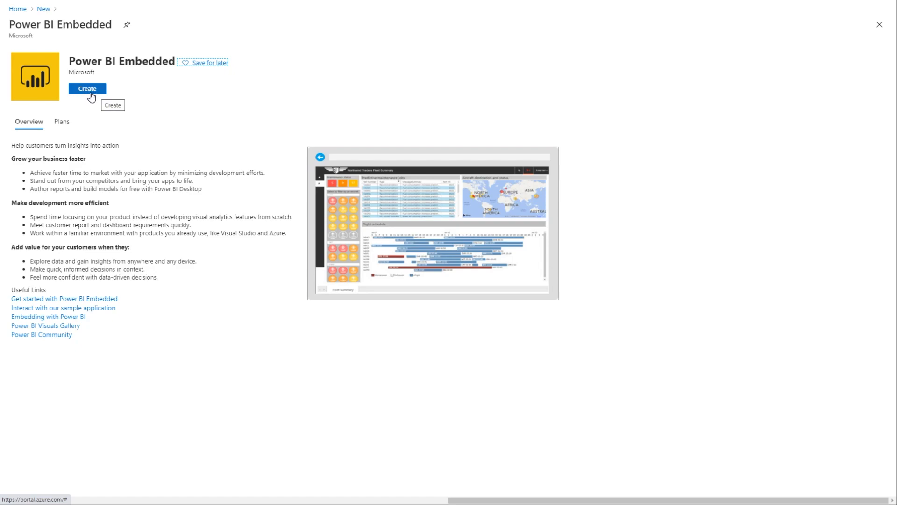
Begin creating a Power BI Embedded capacity and list the available resource sizes
click(87, 88)
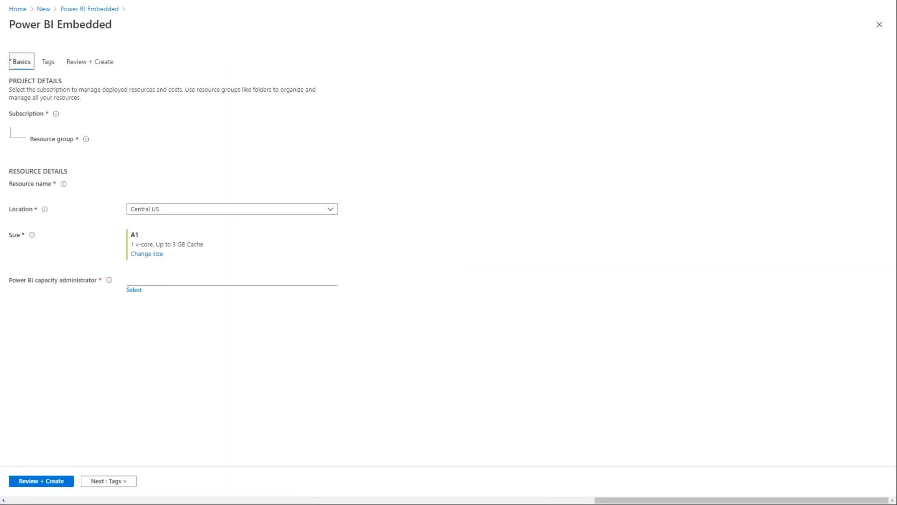
mouse_move(144, 314)
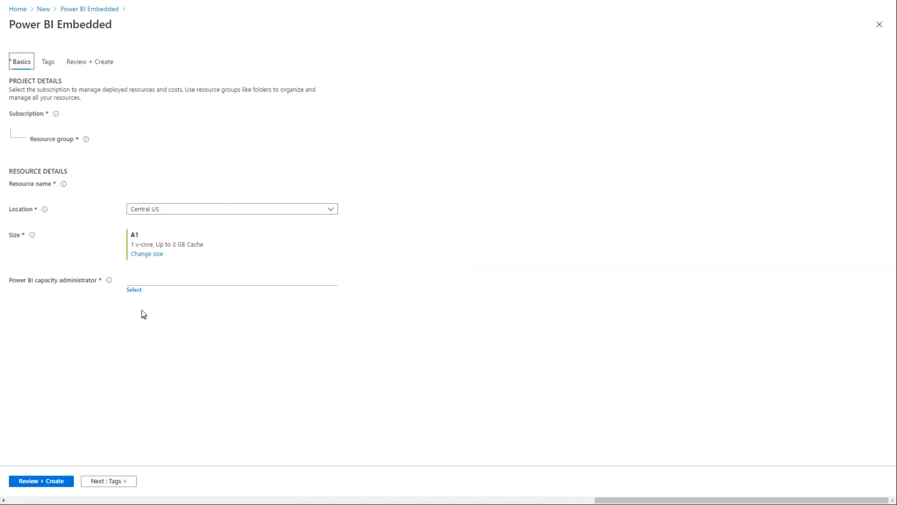
click(146, 253)
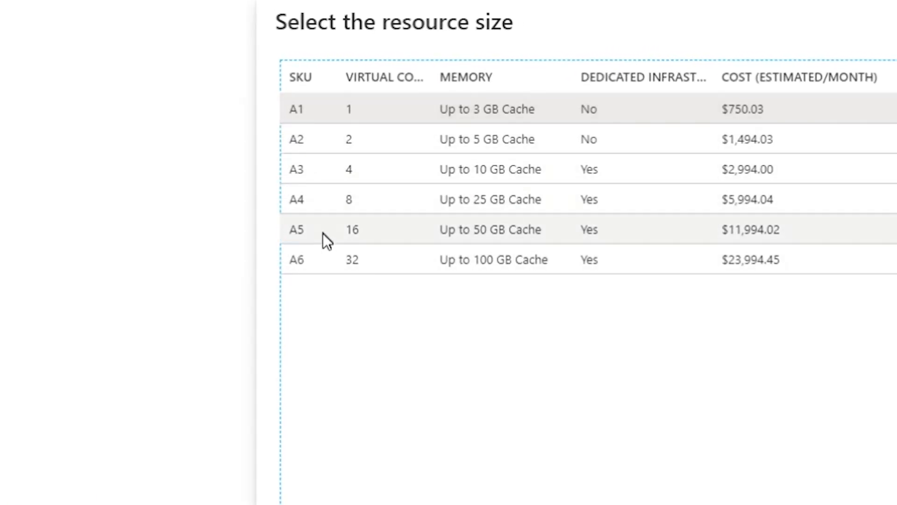
mouse_move(513, 406)
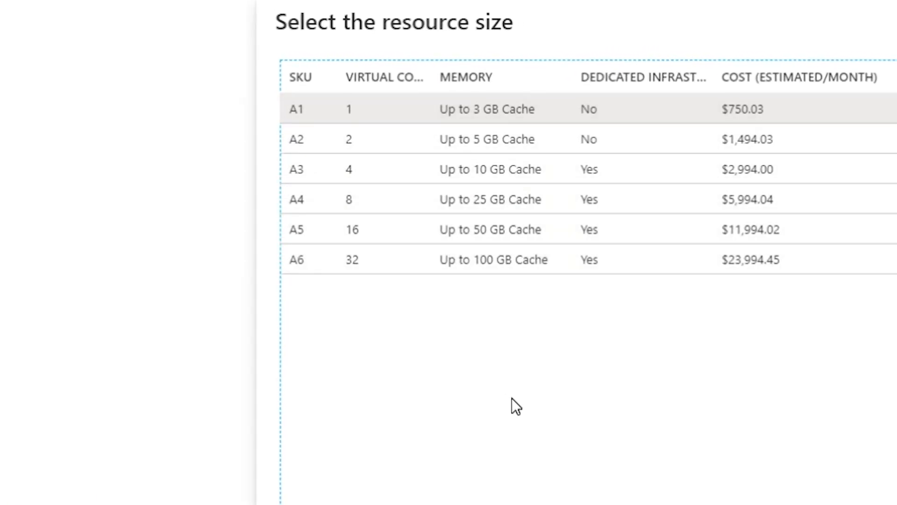
mouse_move(692, 309)
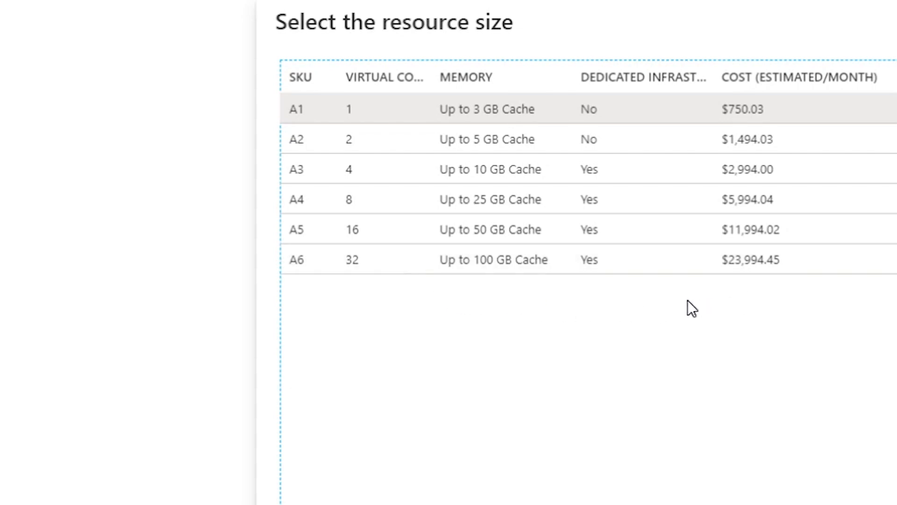
mouse_move(620, 332)
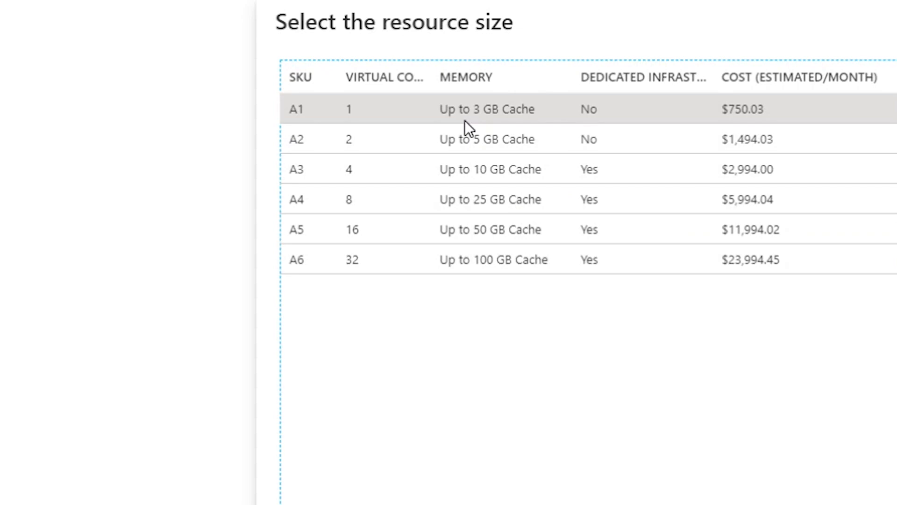
mouse_move(486, 260)
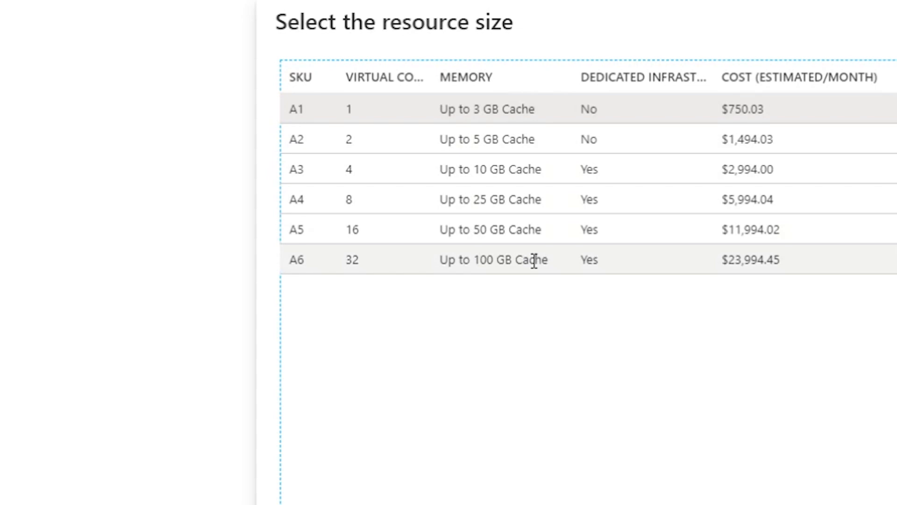
mouse_move(531, 259)
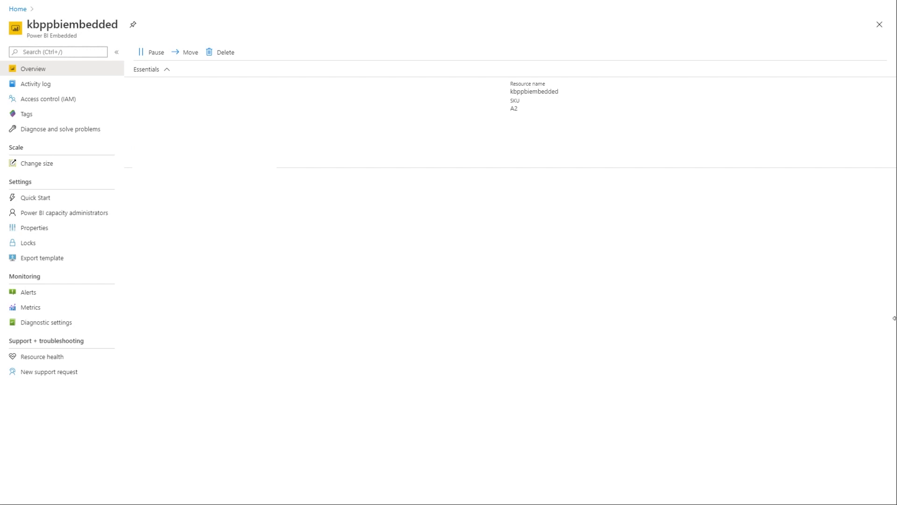
mouse_move(478, 235)
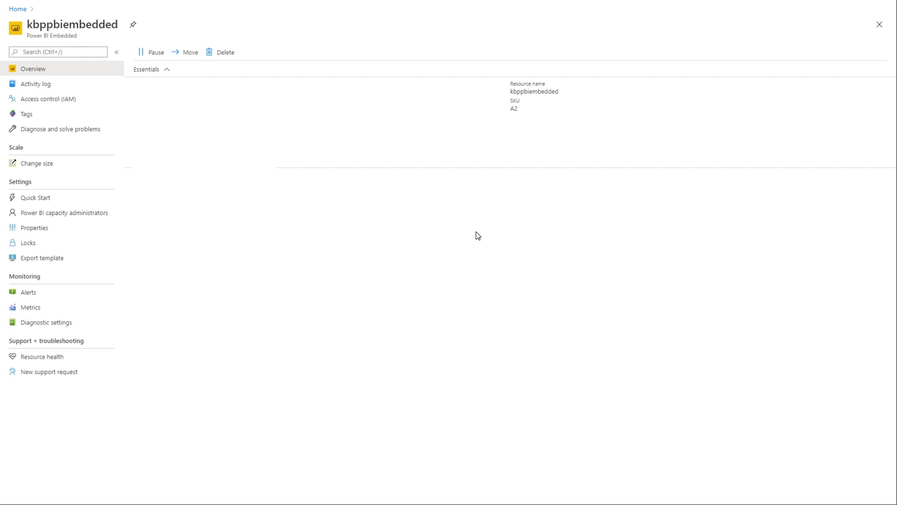
mouse_move(453, 224)
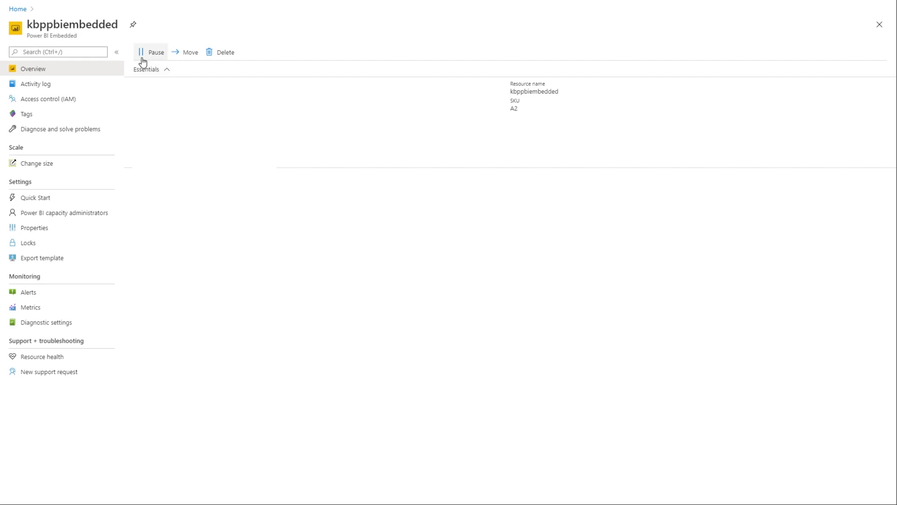
mouse_move(45, 163)
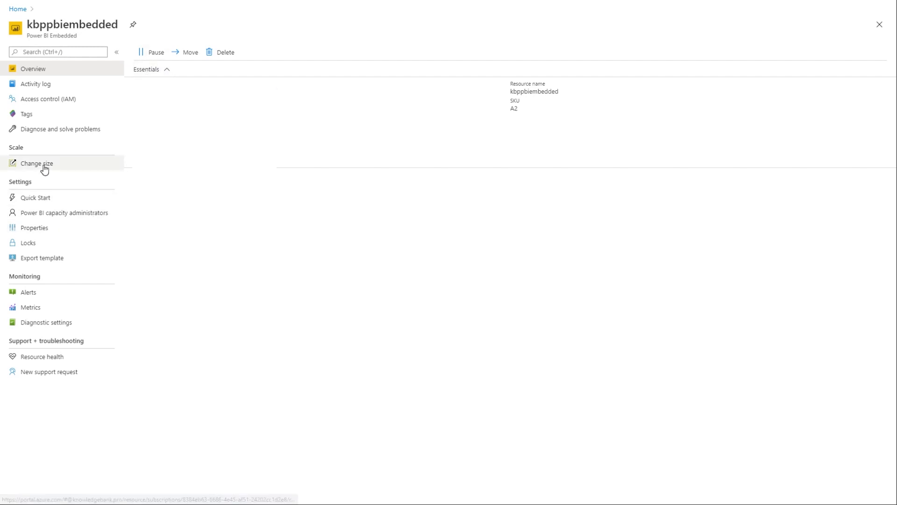
mouse_move(478, 272)
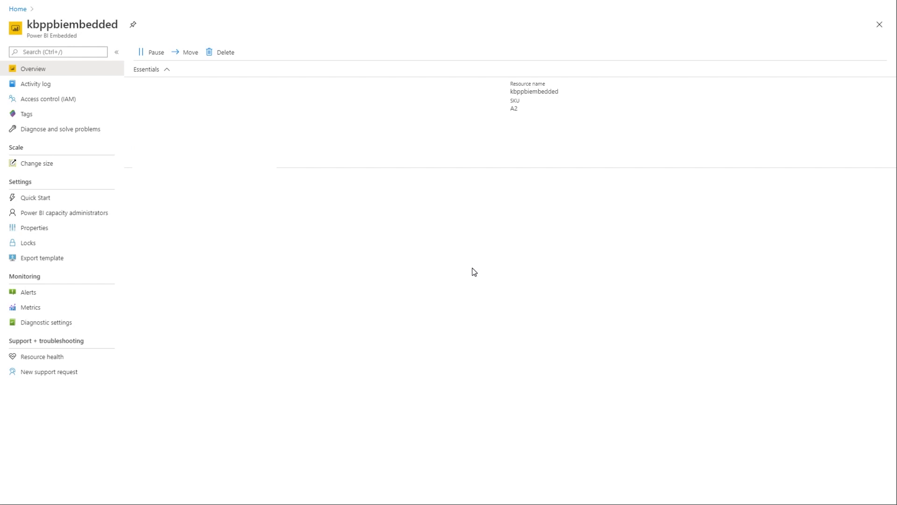
mouse_move(256, 195)
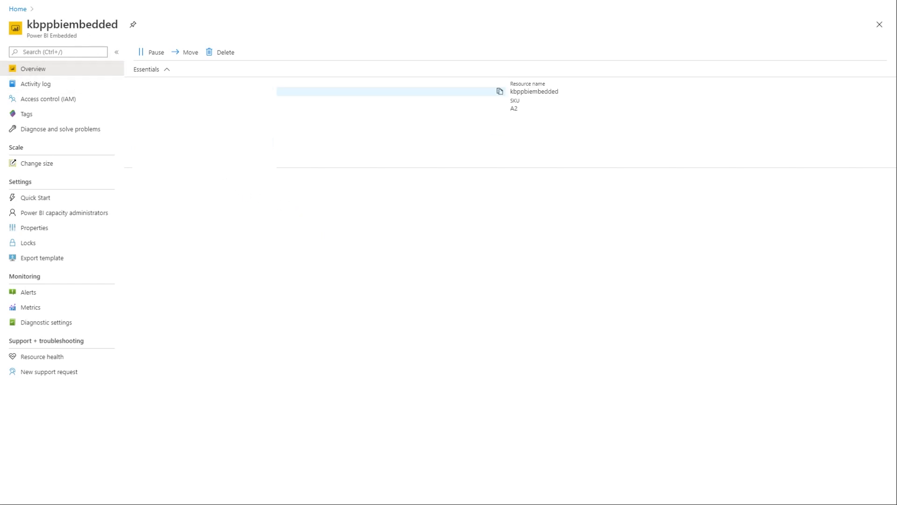
mouse_move(410, 291)
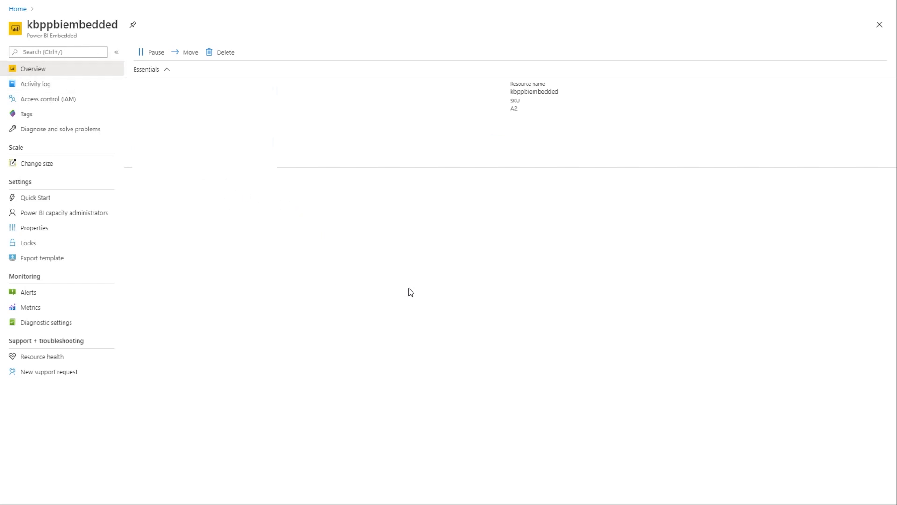
mouse_move(360, 274)
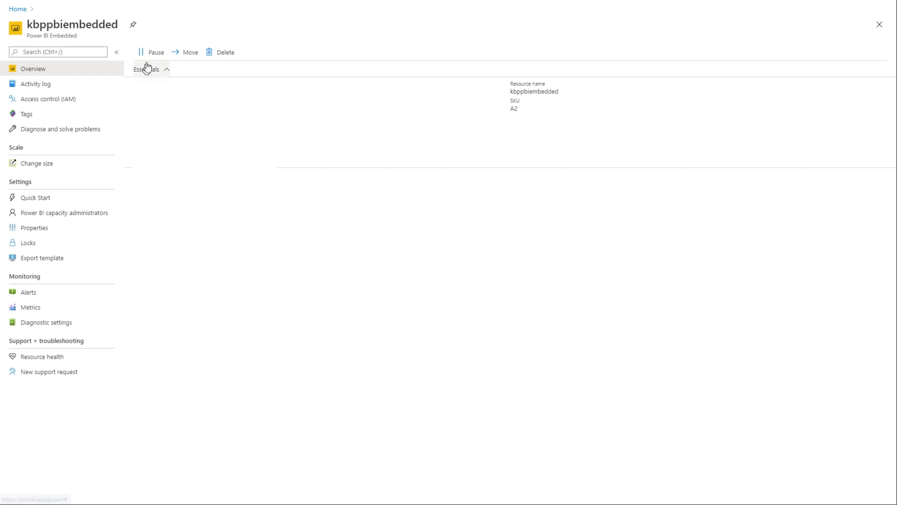
mouse_move(650, 440)
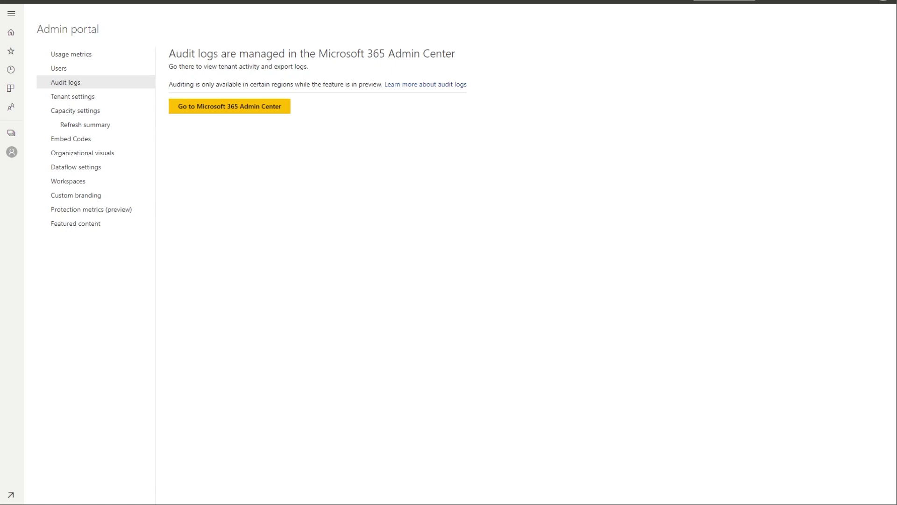
mouse_move(103, 224)
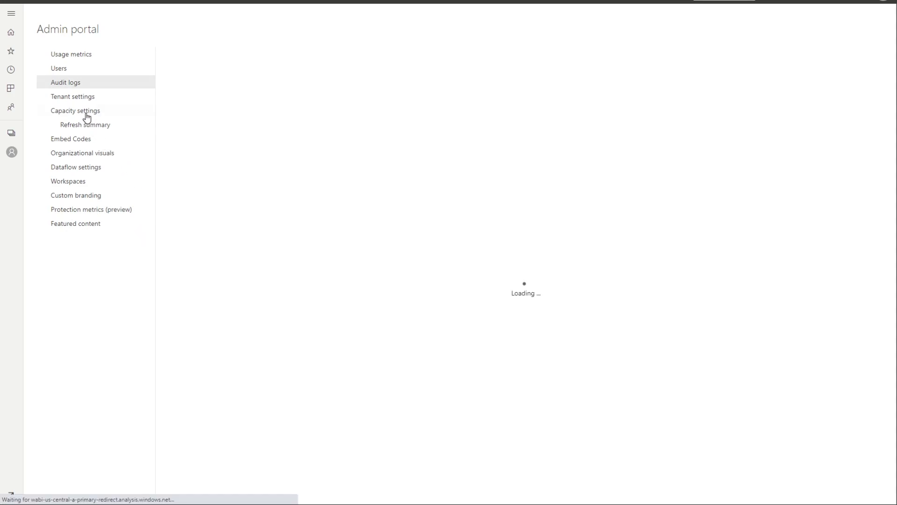
Show the Admin portal's Capacity settings with Premium and Embedded tabs
click(74, 110)
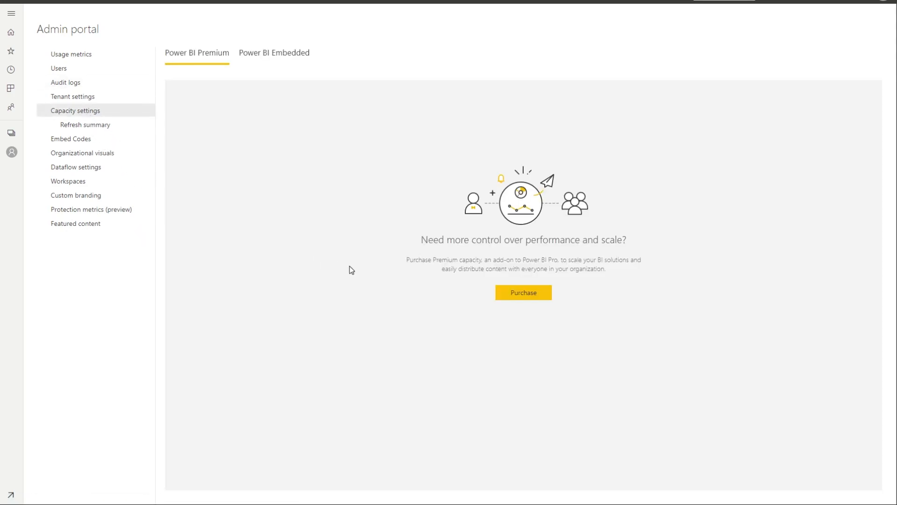
mouse_move(479, 278)
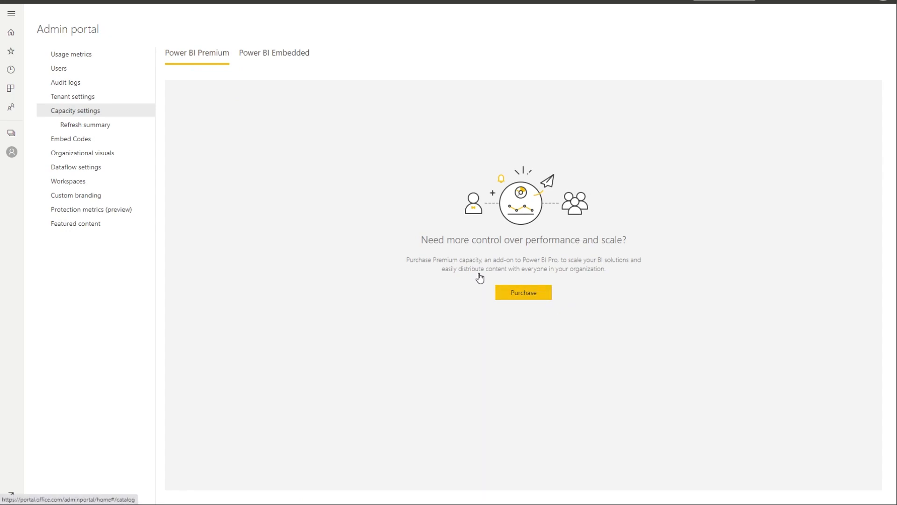
mouse_move(275, 52)
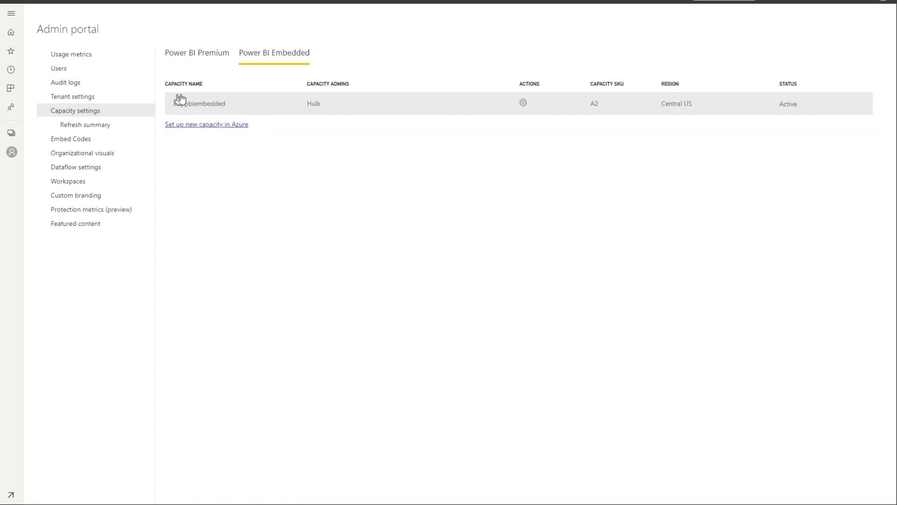
mouse_move(368, 153)
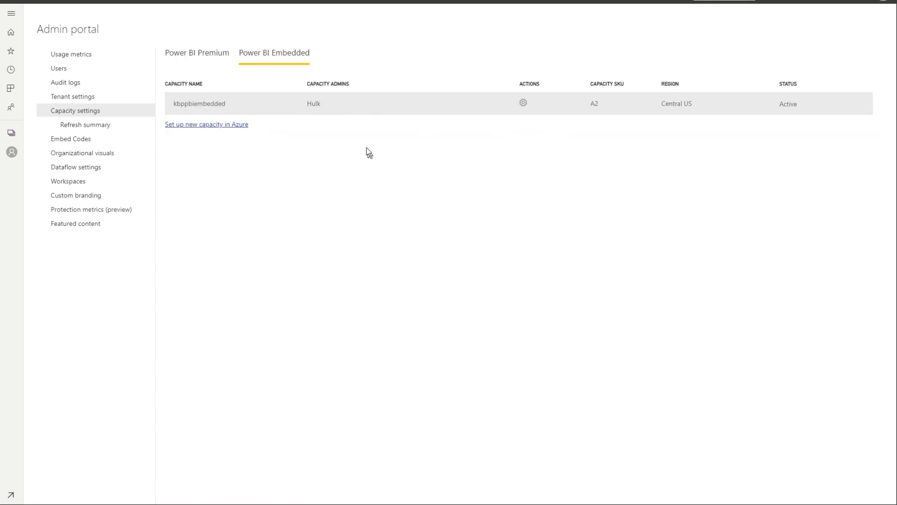
mouse_move(96, 252)
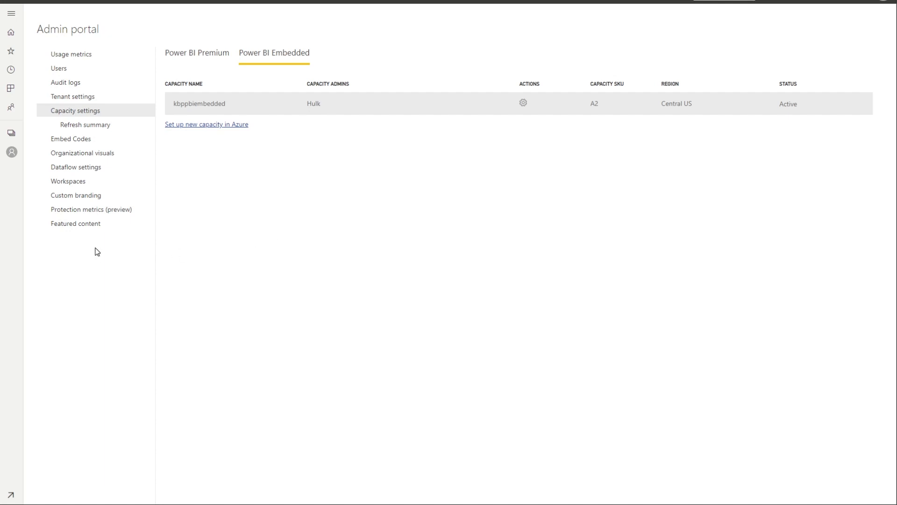
Start a new workspace named kbdemodev and reveal its Advanced options with dedicated capacity on
click(11, 133)
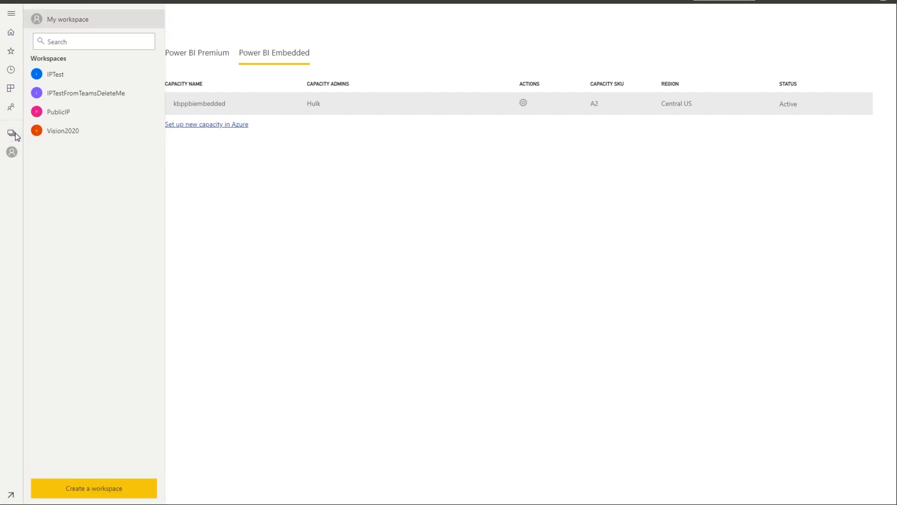
click(93, 487)
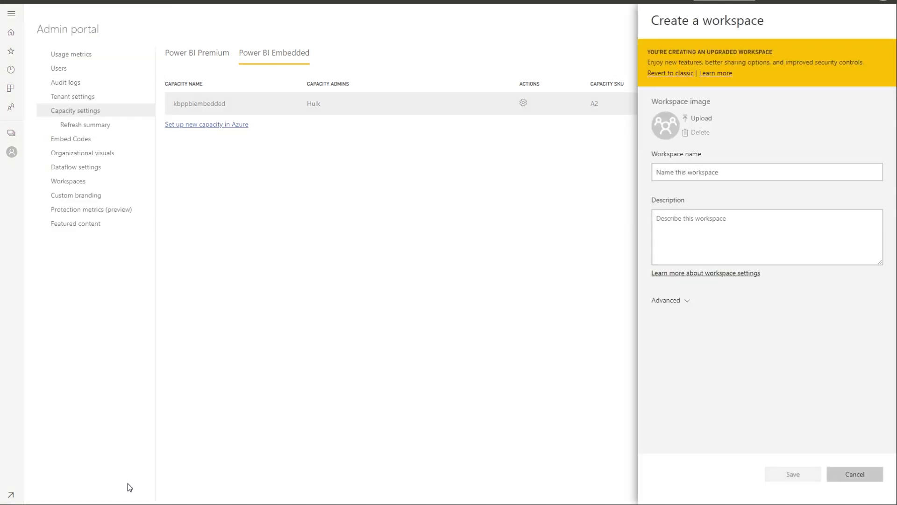
mouse_move(503, 295)
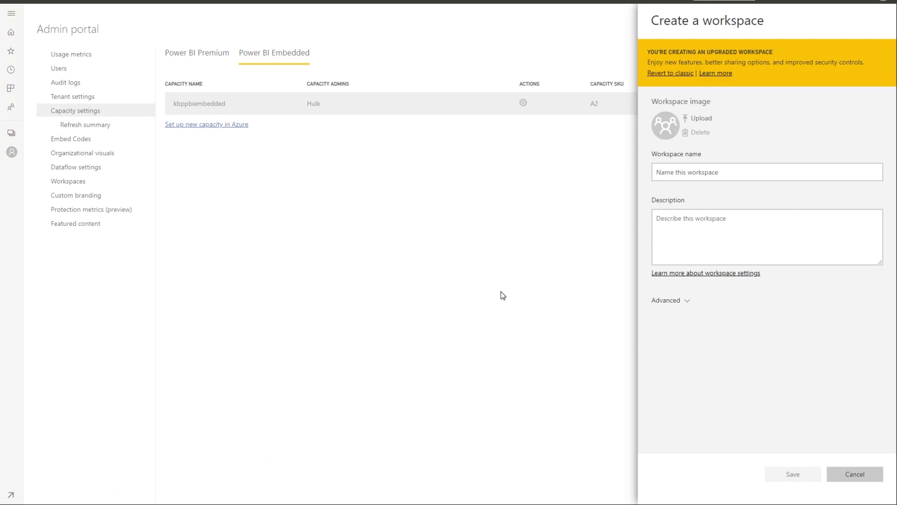
mouse_move(706, 272)
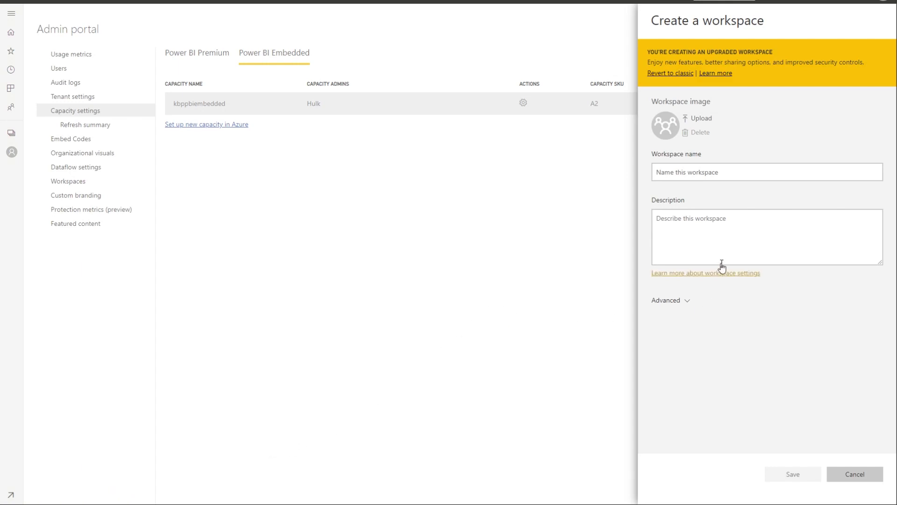
click(766, 172)
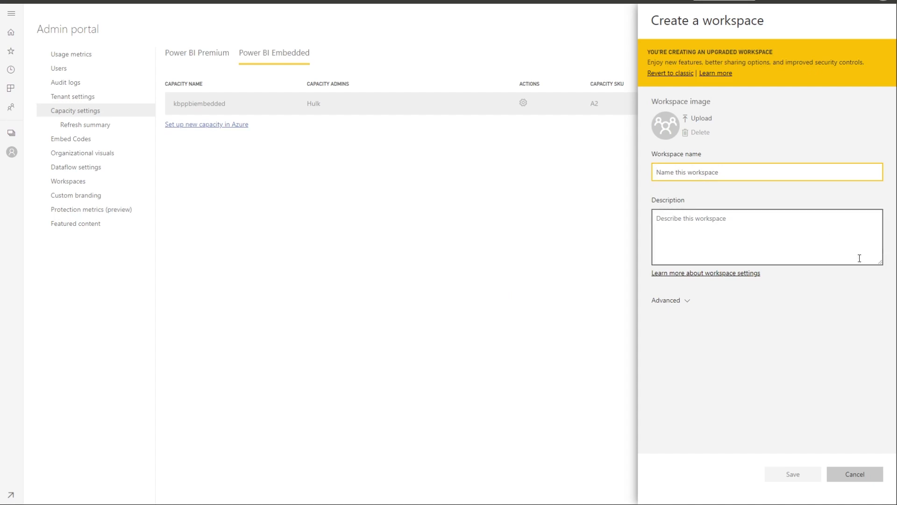
mouse_move(764, 246)
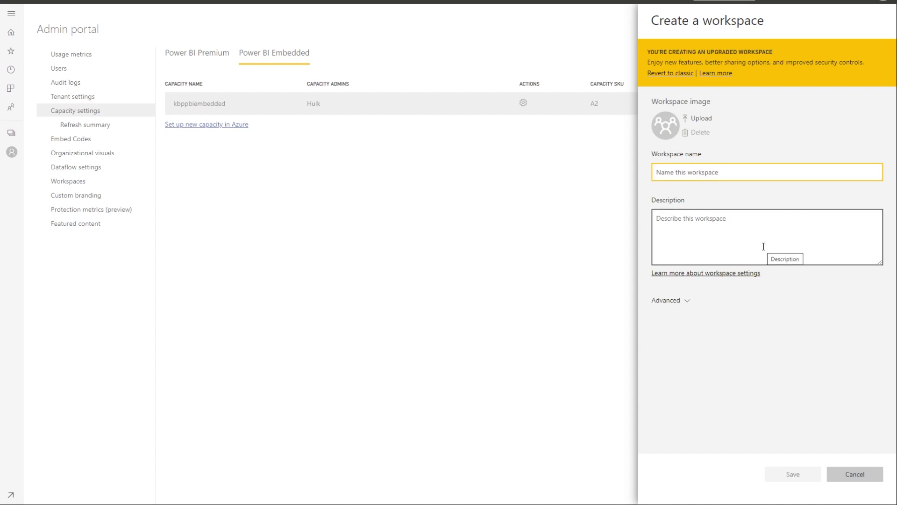
text(kbdeo)
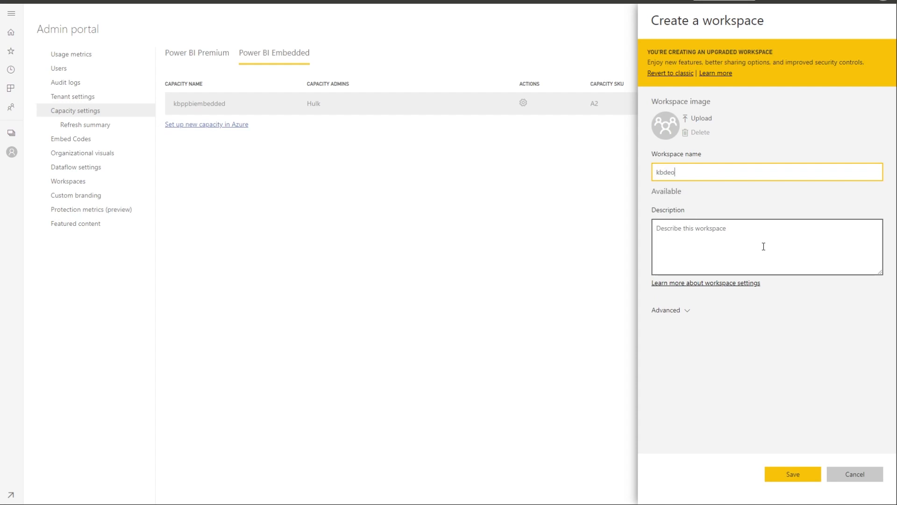
text(move)
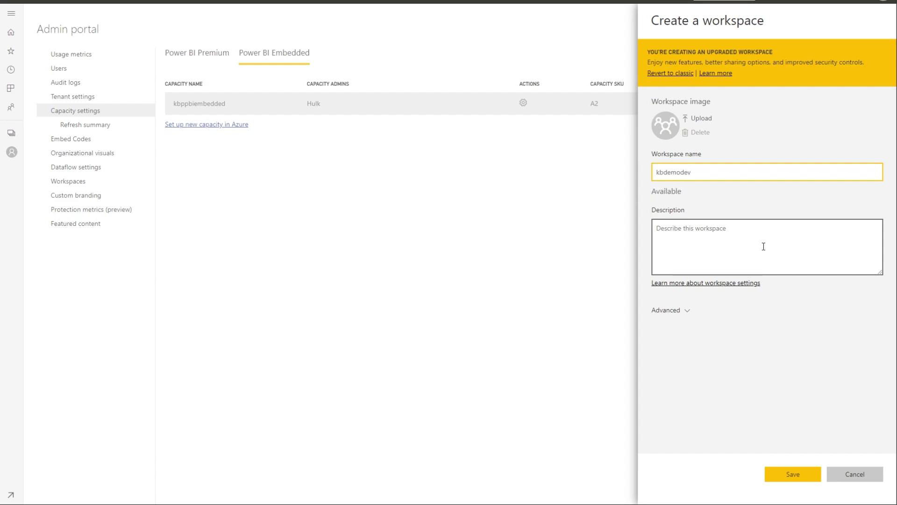
mouse_move(707, 94)
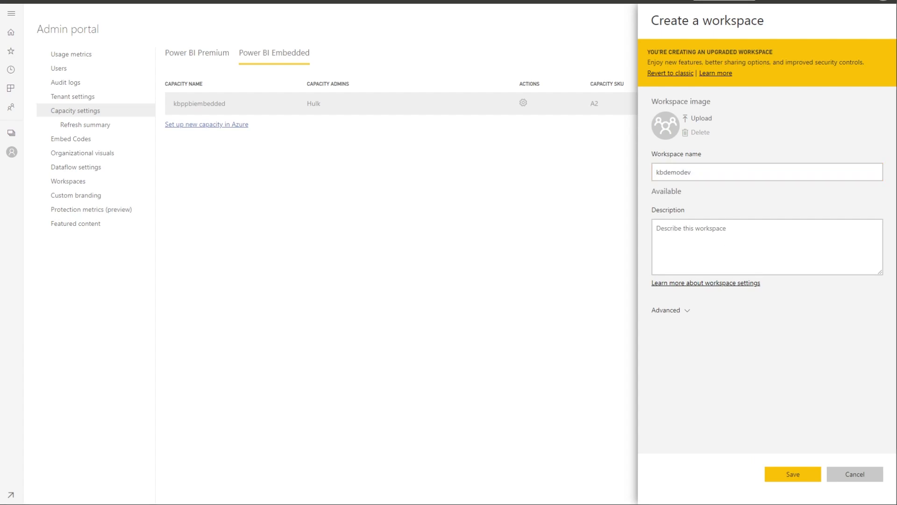
click(665, 309)
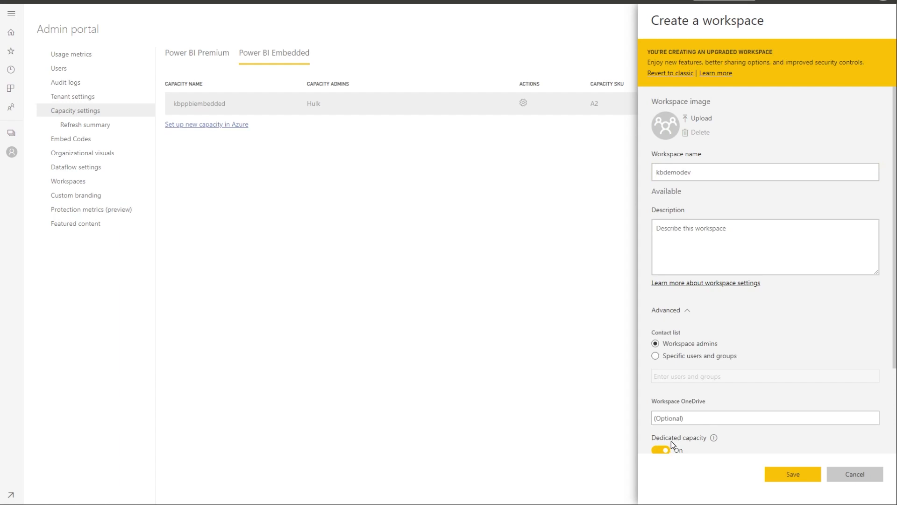
mouse_move(669, 452)
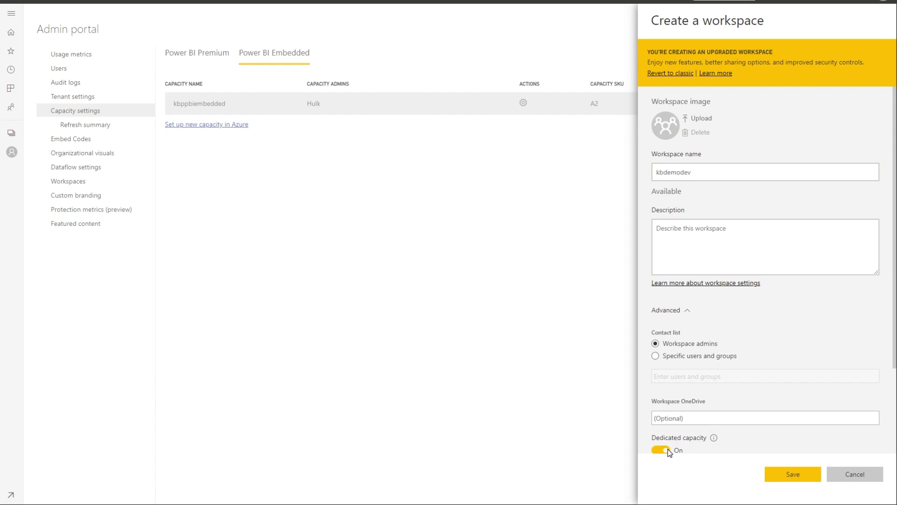
mouse_move(791, 473)
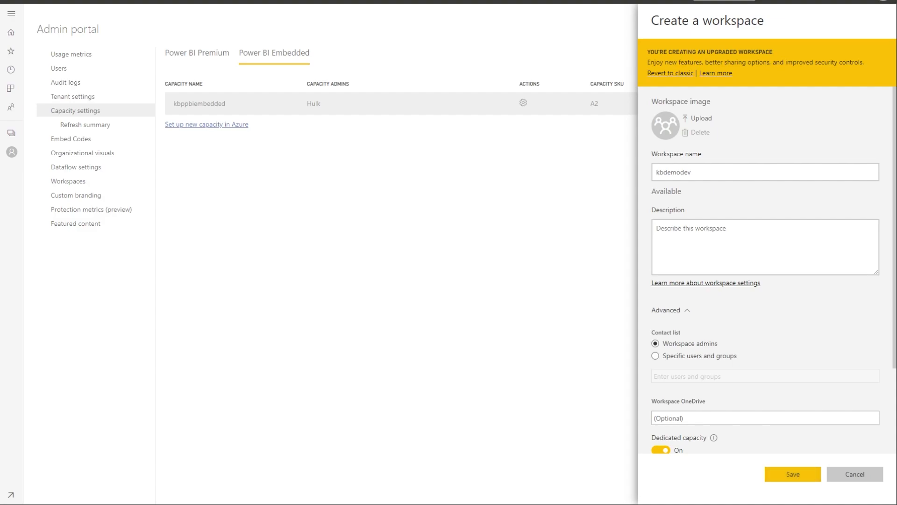
Save to create the kbdemodev workspace so it opens empty with a capacity indicator
click(792, 474)
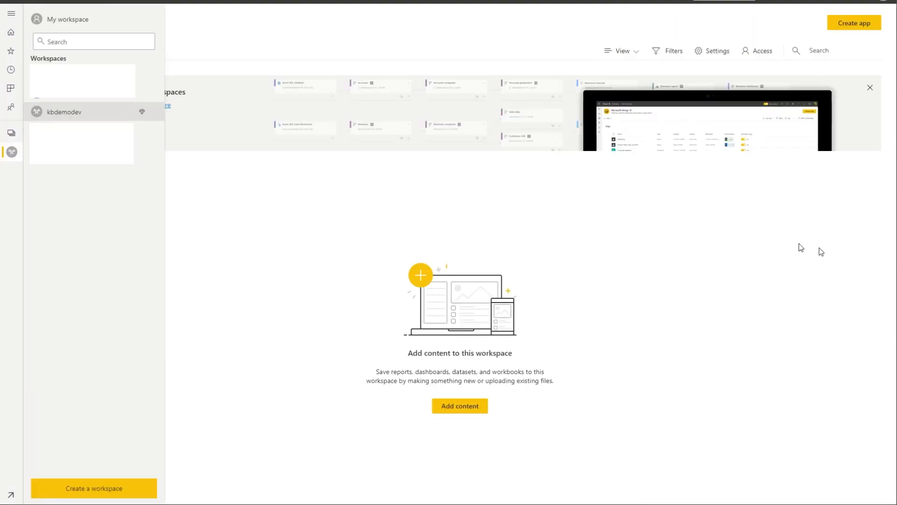
mouse_move(78, 118)
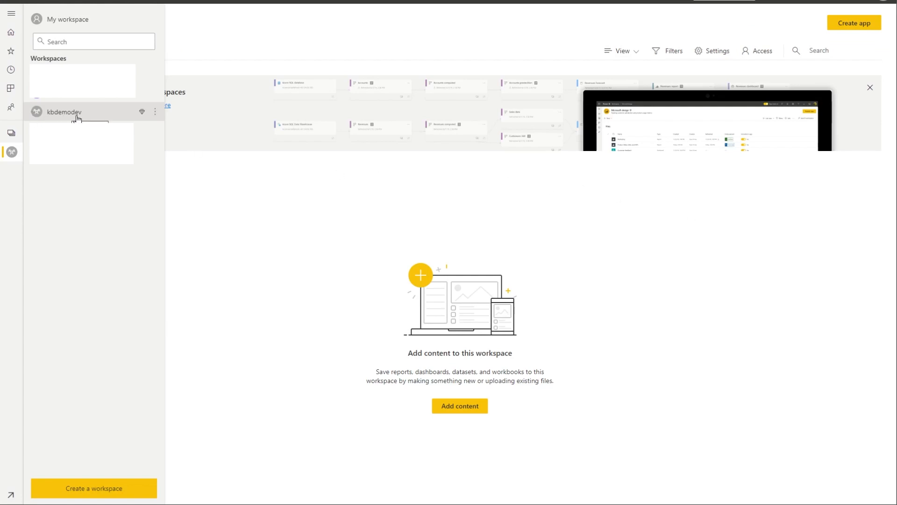
mouse_move(138, 118)
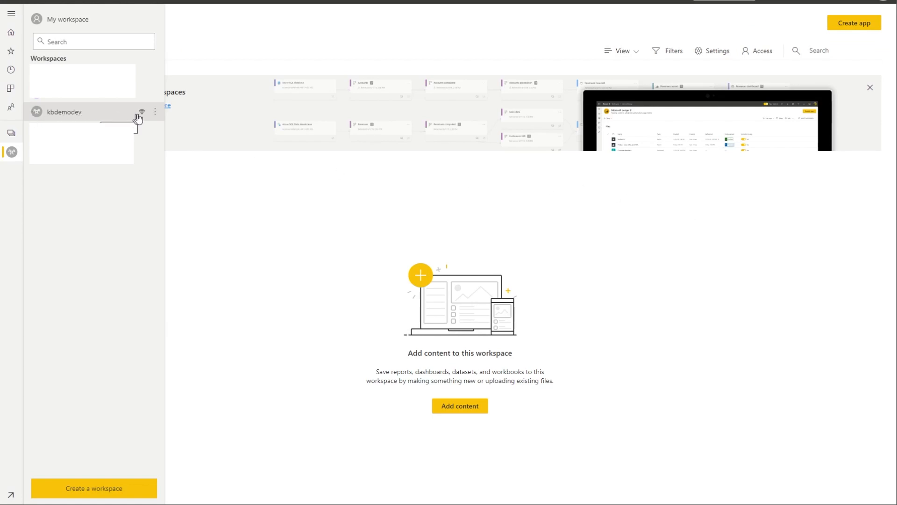
mouse_move(181, 128)
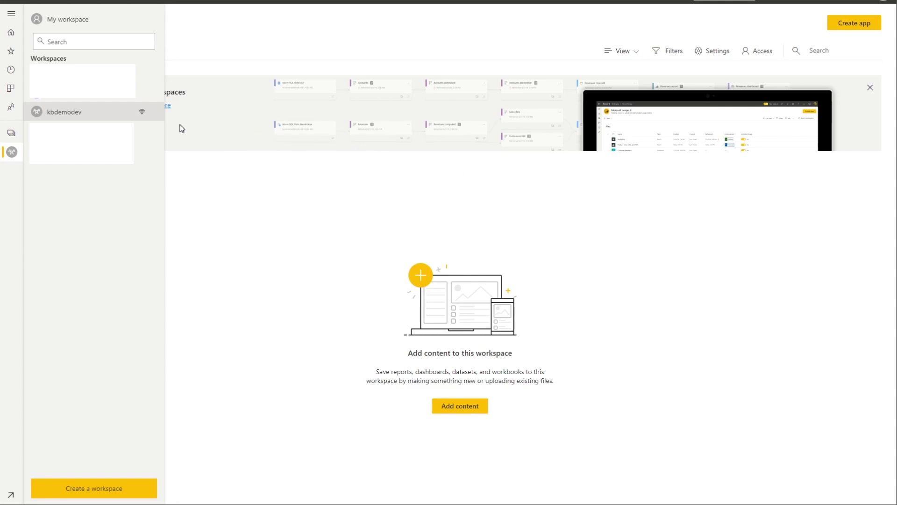
mouse_move(142, 112)
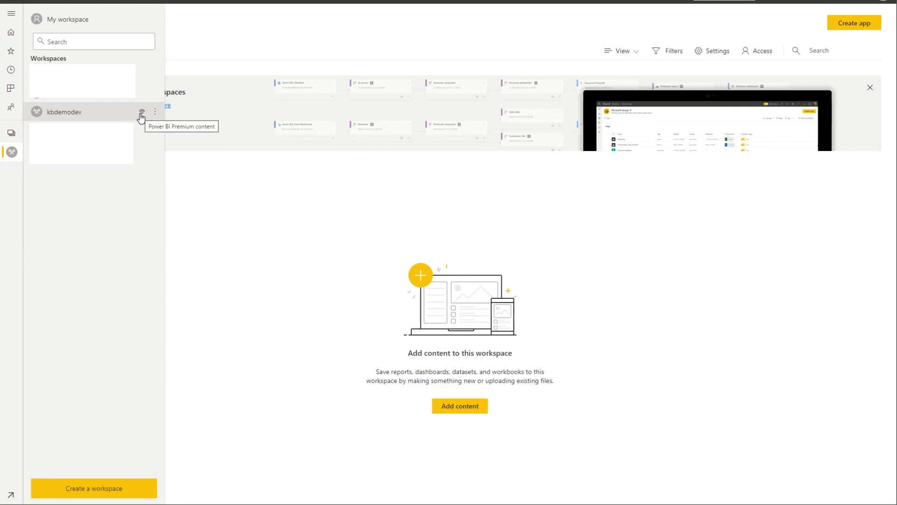
mouse_move(141, 111)
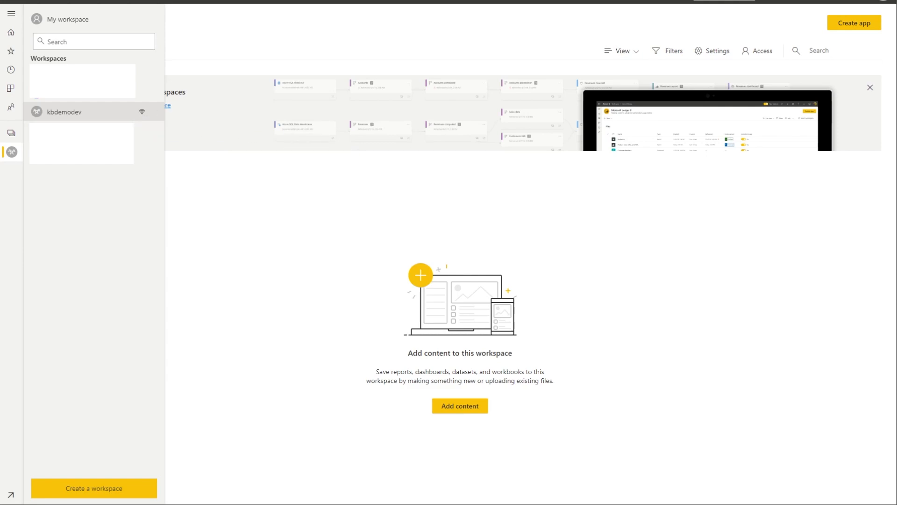